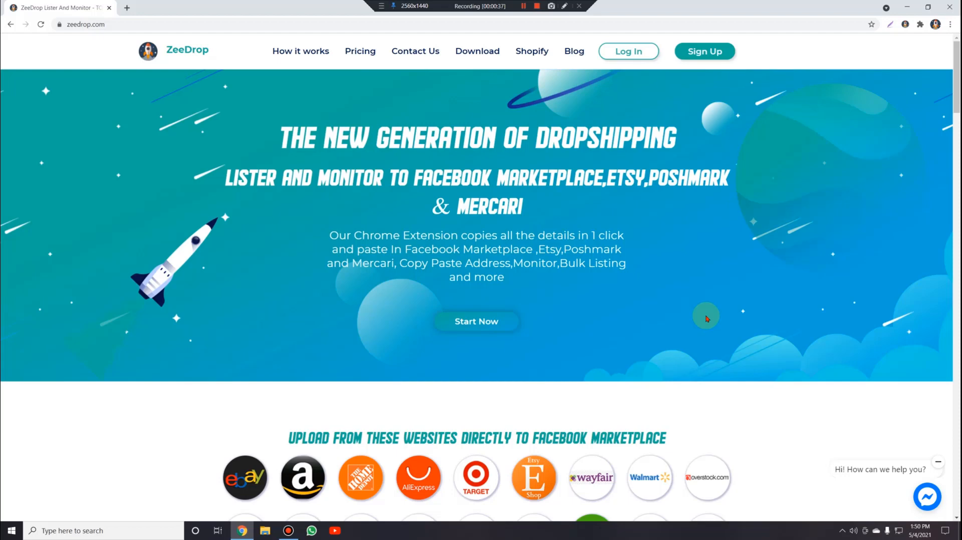
# Browse the ZeeDrop homepage and start sign-up with Start Now
pyautogui.scroll(-3)
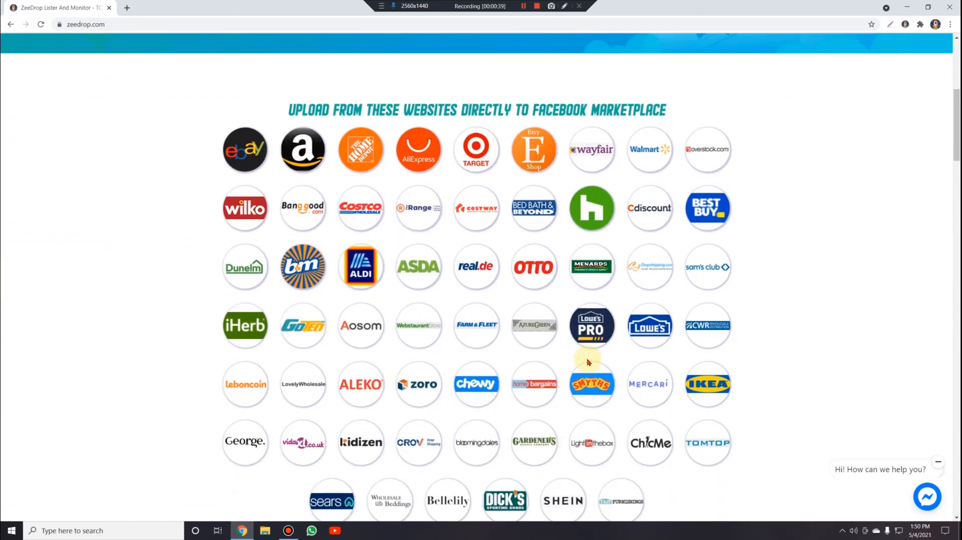
pyautogui.scroll(3)
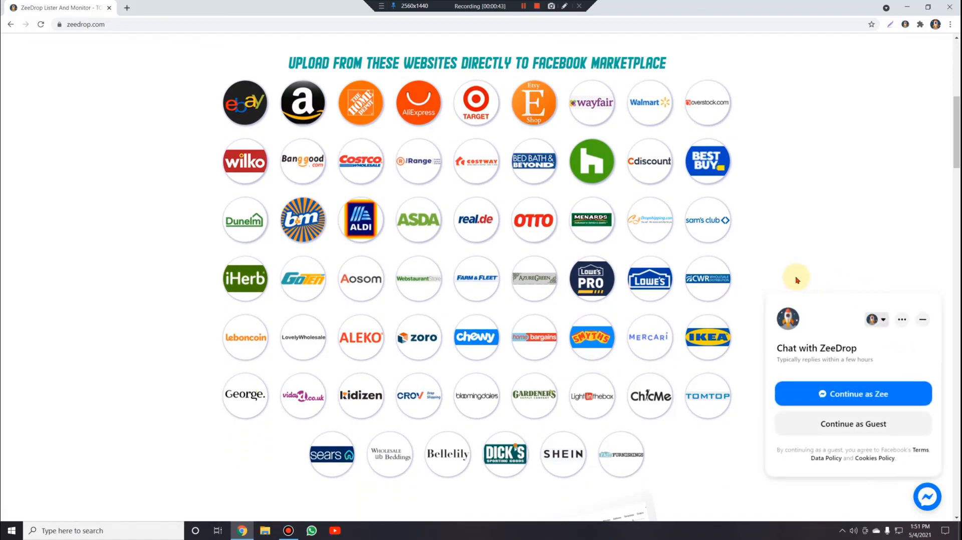
pyautogui.scroll(-3)
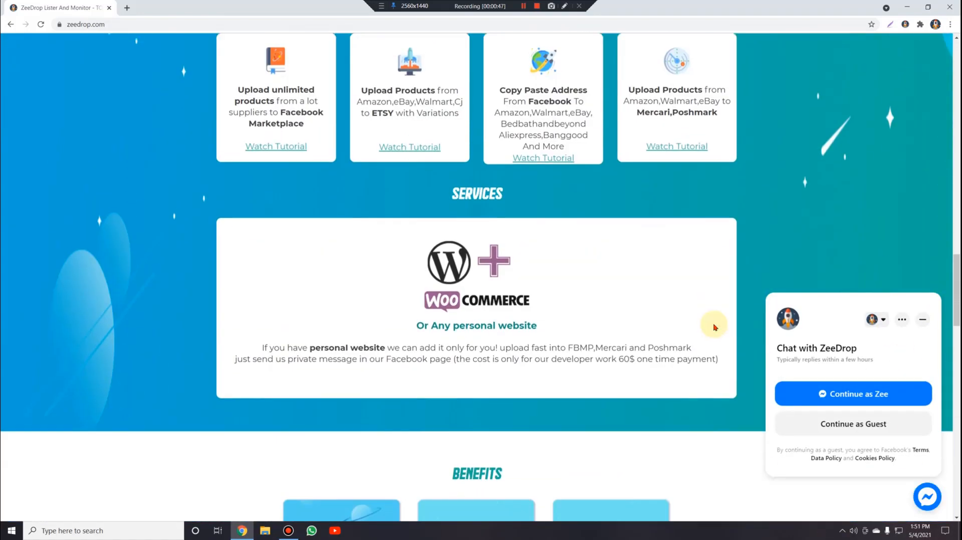
pyautogui.scroll(-3)
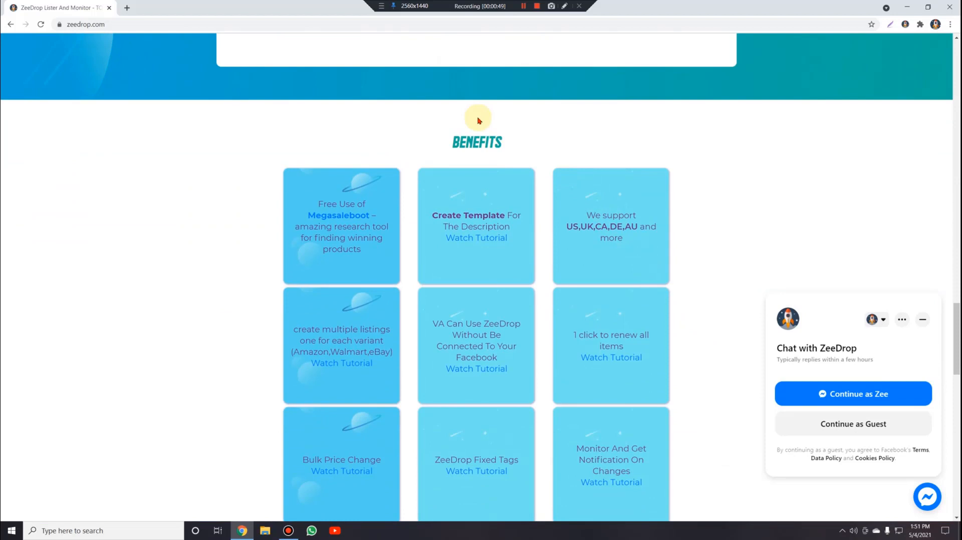
pyautogui.moveTo(398, 216)
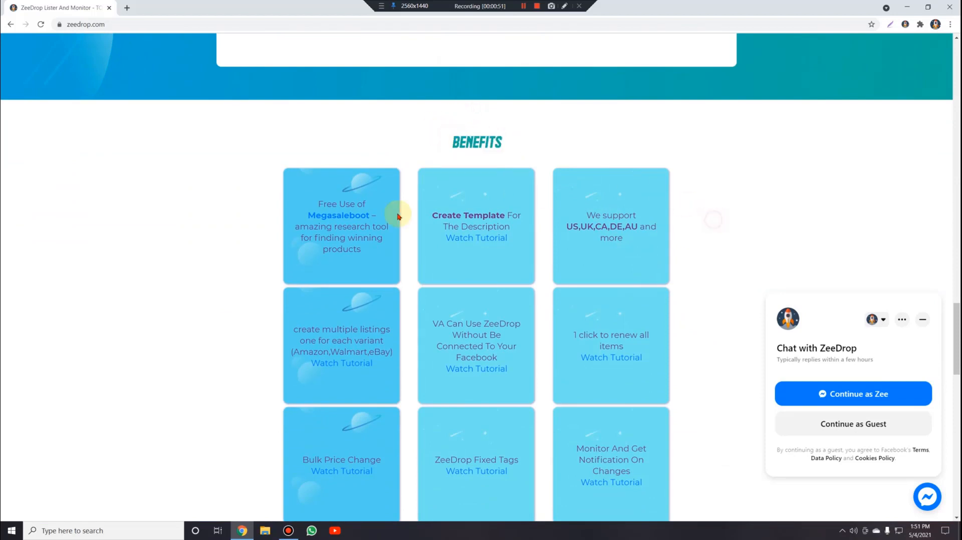
pyautogui.scroll(3)
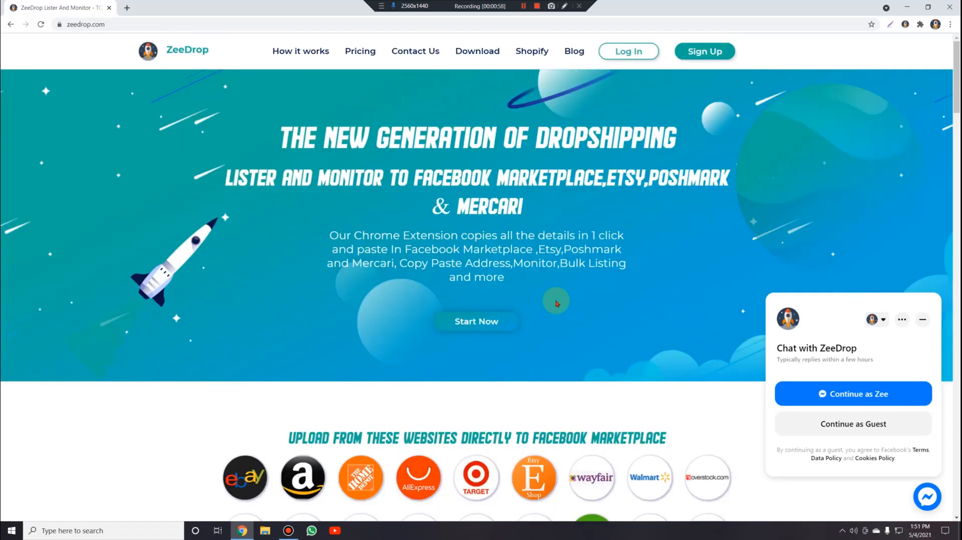
pyautogui.moveTo(695, 109)
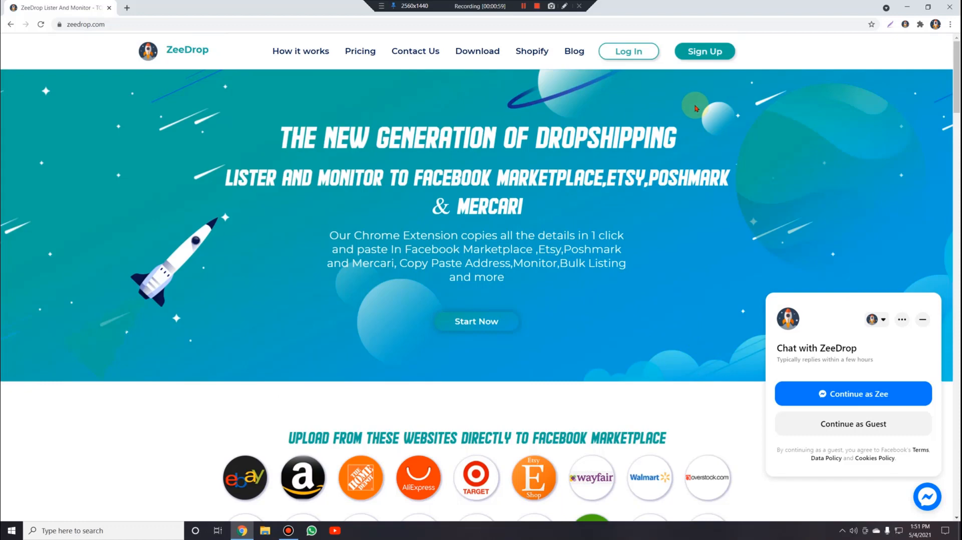
pyautogui.moveTo(705, 52)
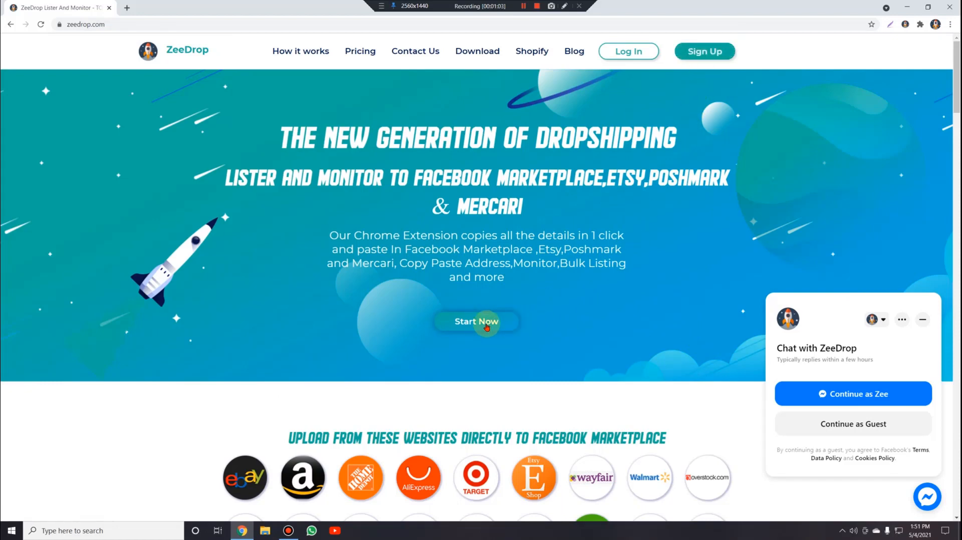
pyautogui.click(476, 321)
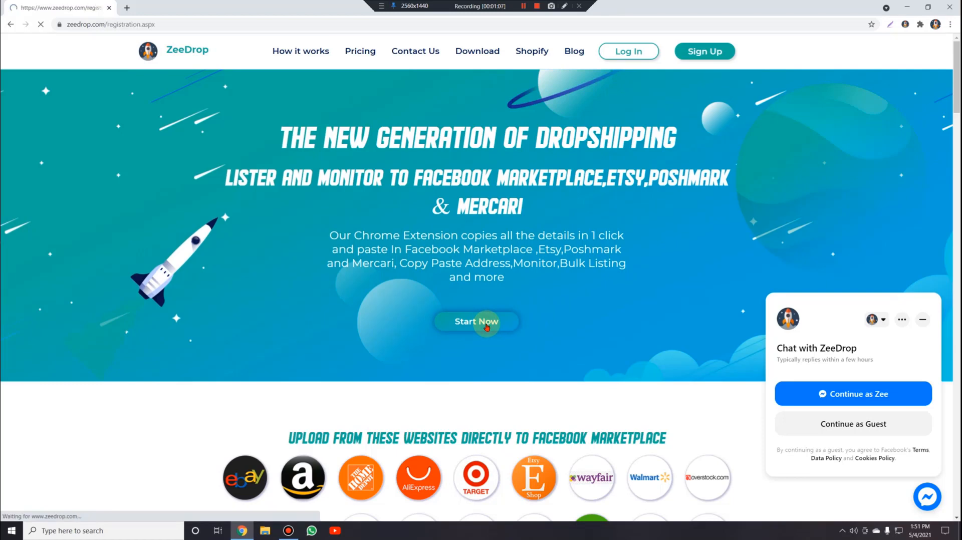
pyautogui.click(475, 321)
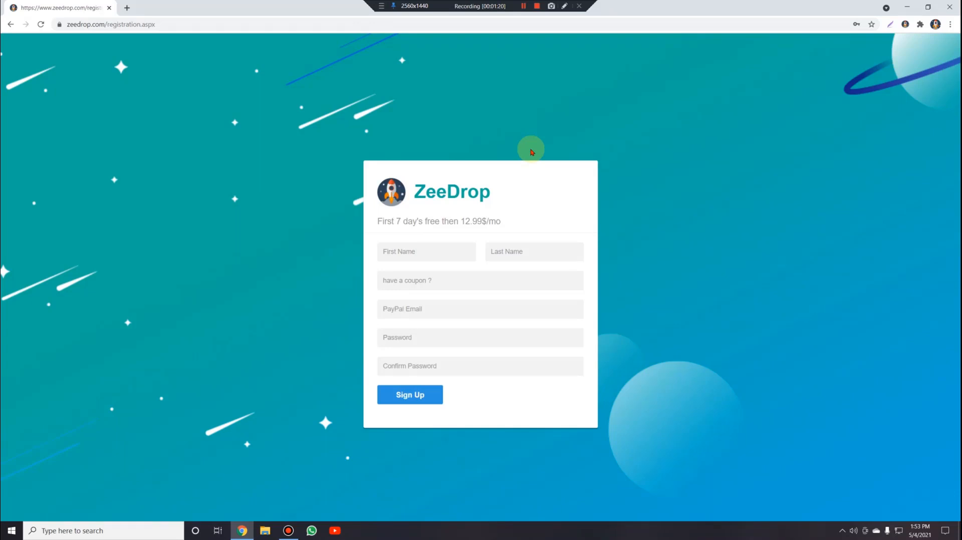
# Fill in the registration password field and submit the form
pyautogui.click(409, 394)
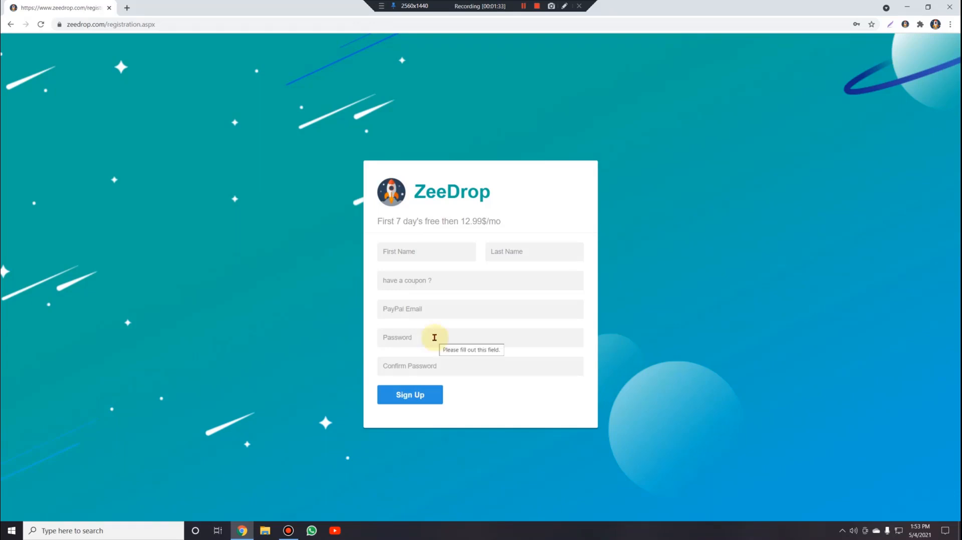
pyautogui.click(409, 394)
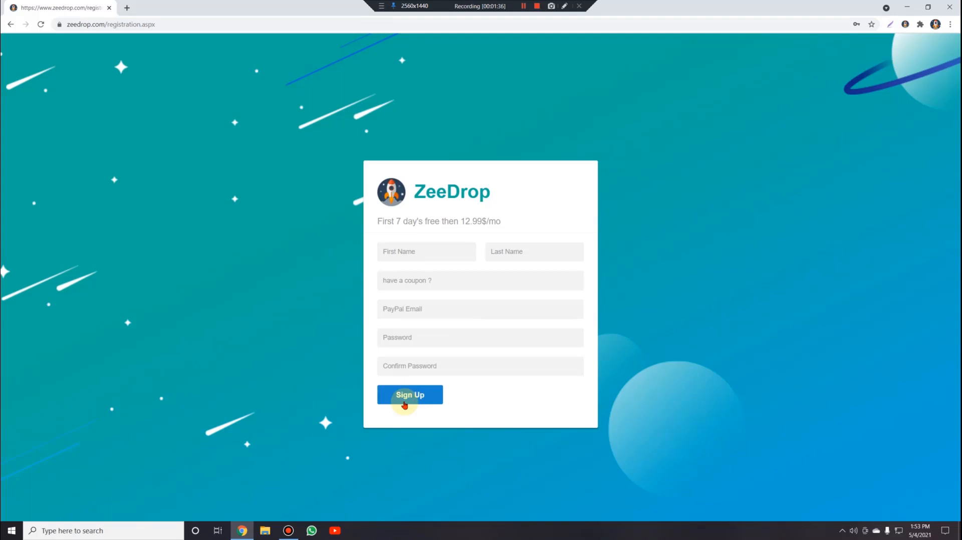
pyautogui.click(480, 281)
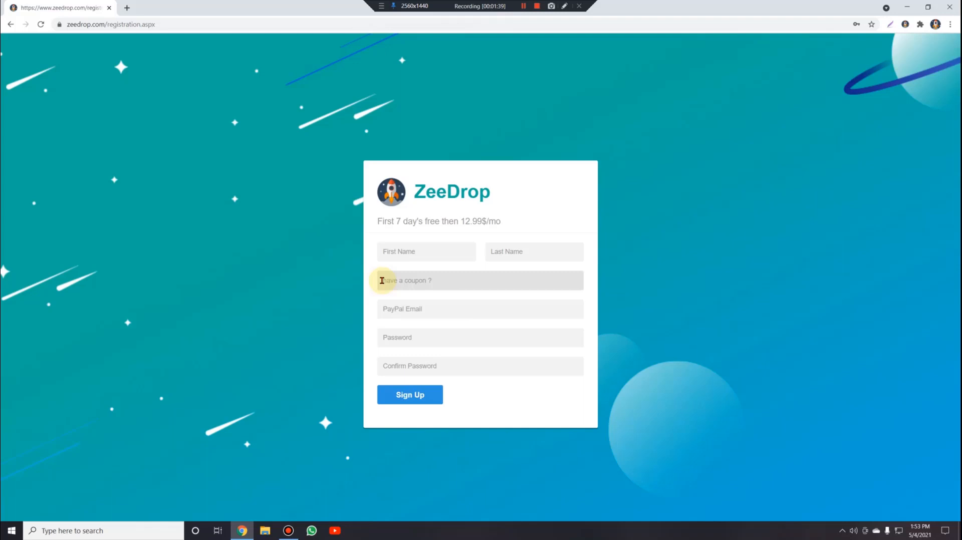
pyautogui.click(409, 395)
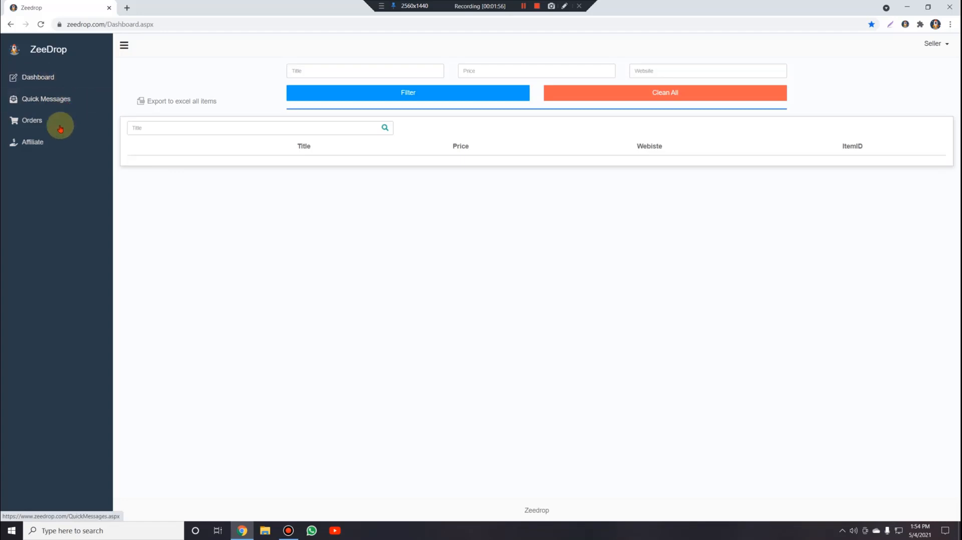
pyautogui.moveTo(33, 141)
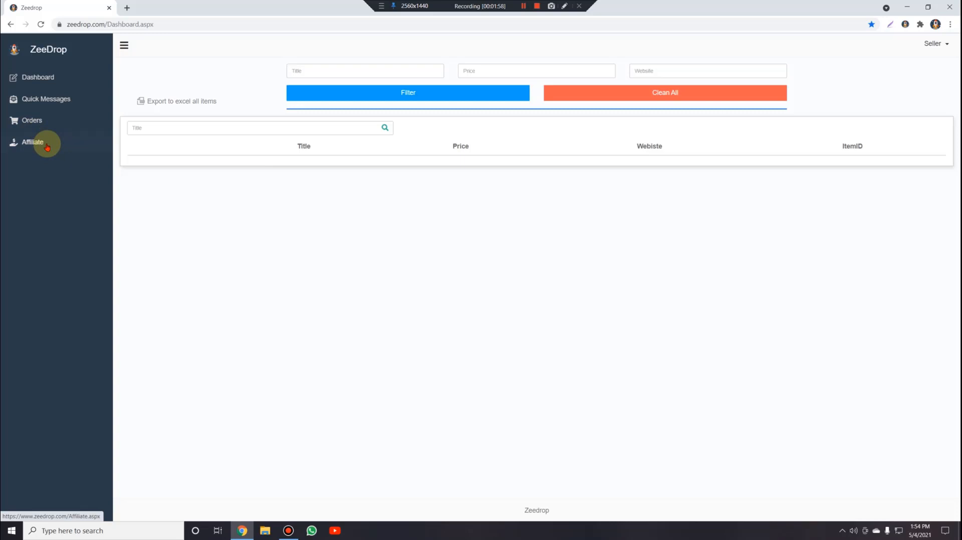
pyautogui.moveTo(120, 235)
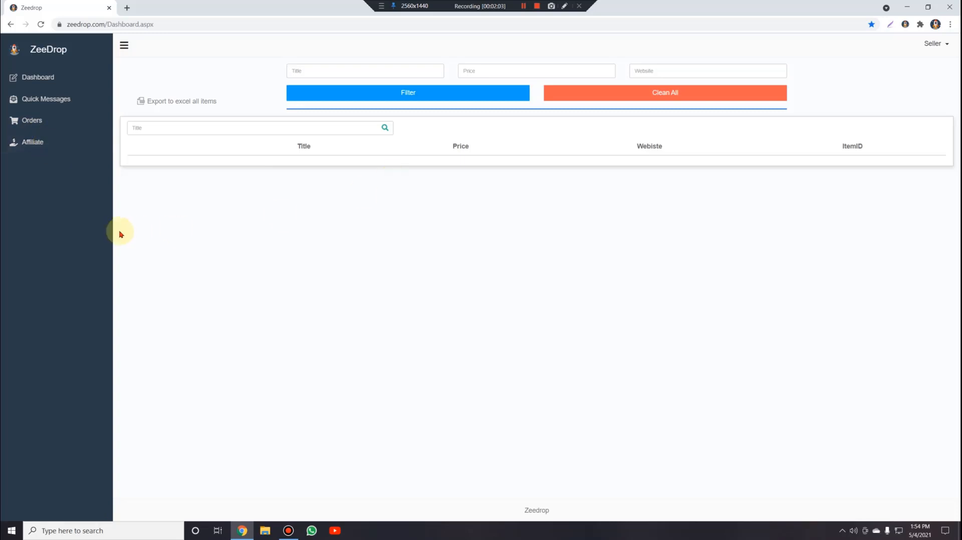
pyautogui.moveTo(136, 466)
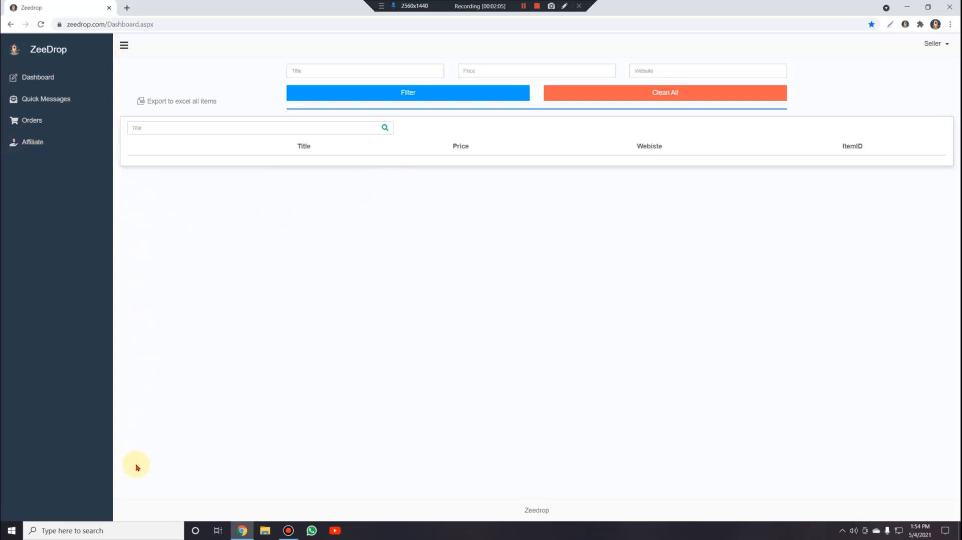
pyautogui.moveTo(134, 413)
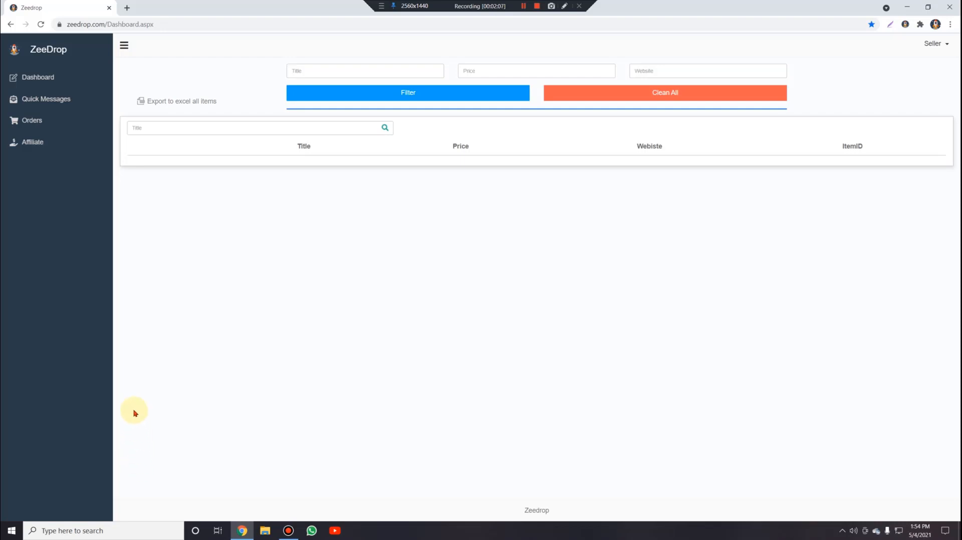
pyautogui.moveTo(359, 65)
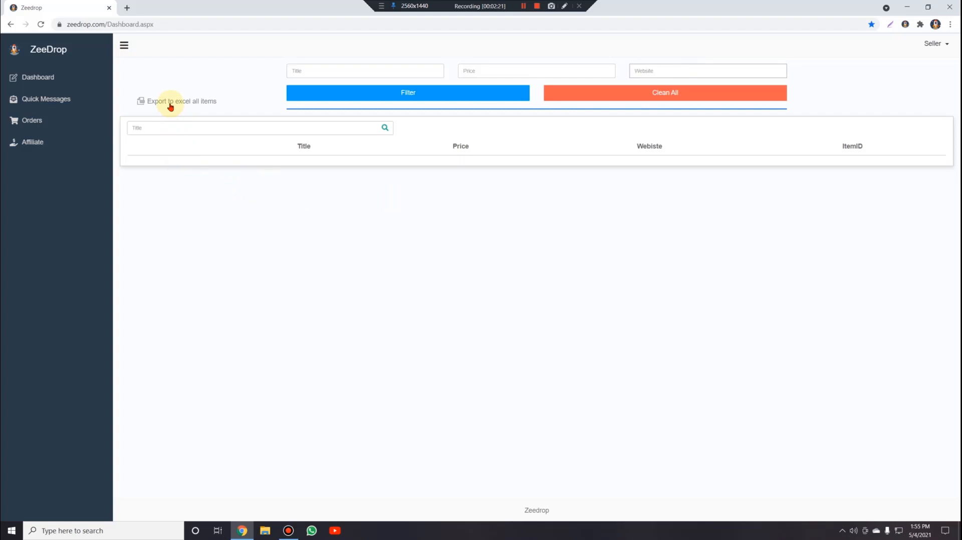
# Look over the empty dashboard, then go to Quick Messages
pyautogui.click(45, 99)
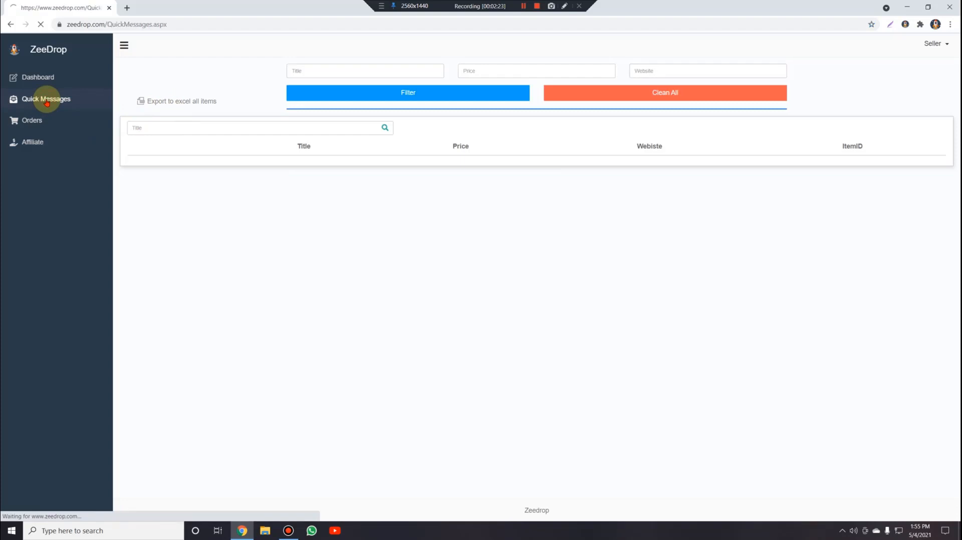
# View the custom quick messages form, then move on to Orders
pyautogui.click(45, 98)
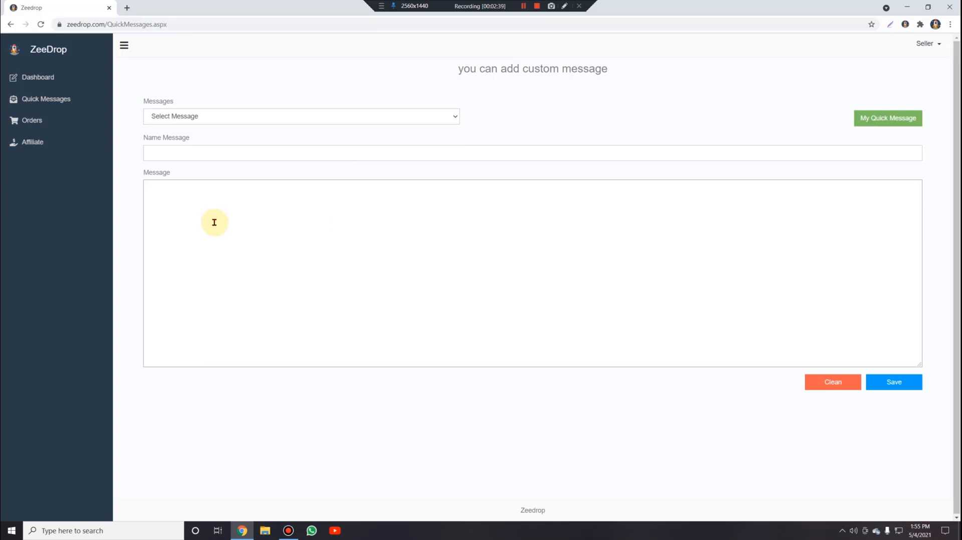
pyautogui.moveTo(32, 119)
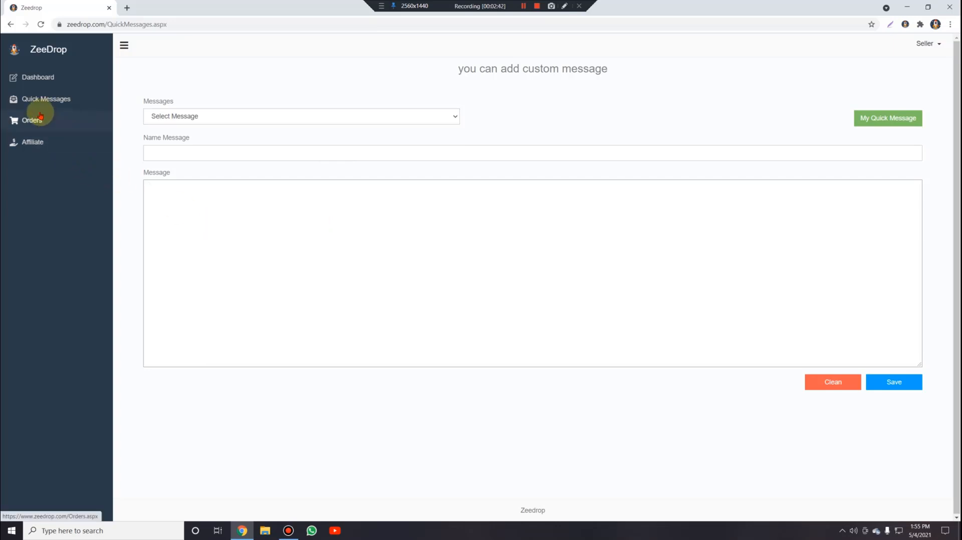
pyautogui.click(32, 120)
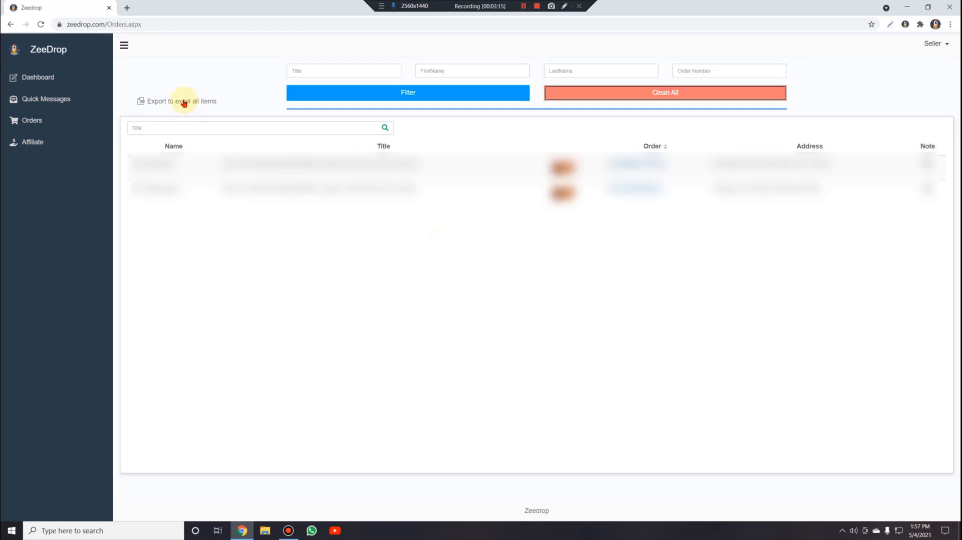
# Review the orders table with titles and addresses, then go to Affiliate
pyautogui.click(32, 142)
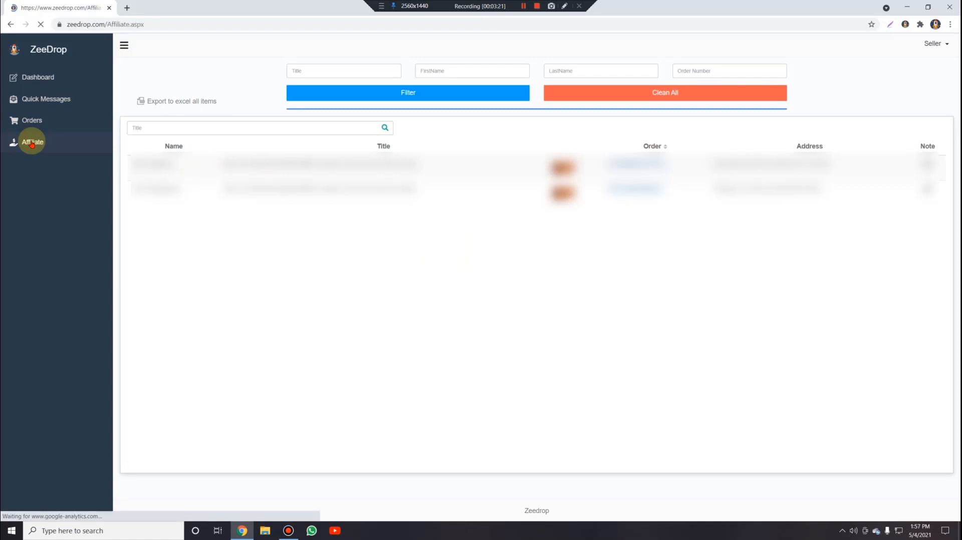
# View the affiliate coupon code and its zero records
pyautogui.click(32, 142)
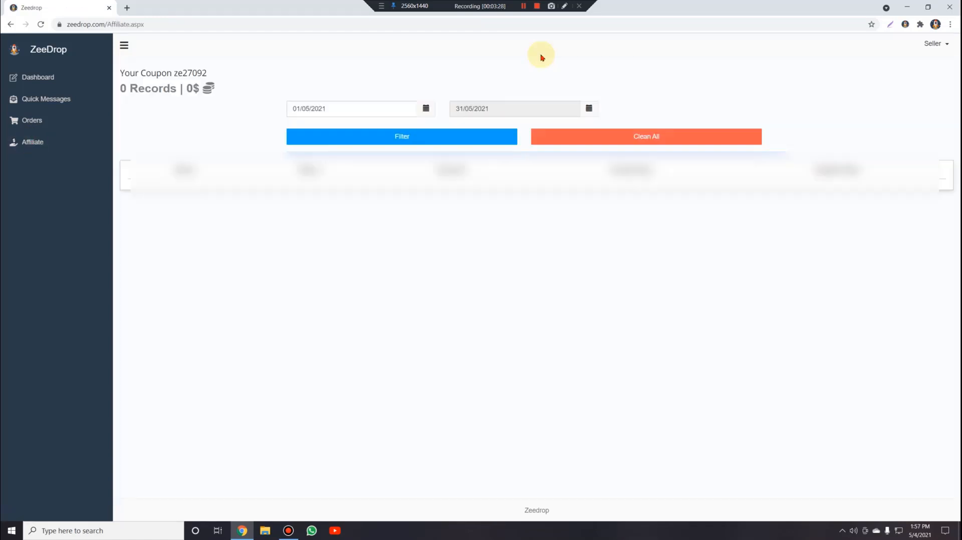
pyautogui.moveTo(157, 371)
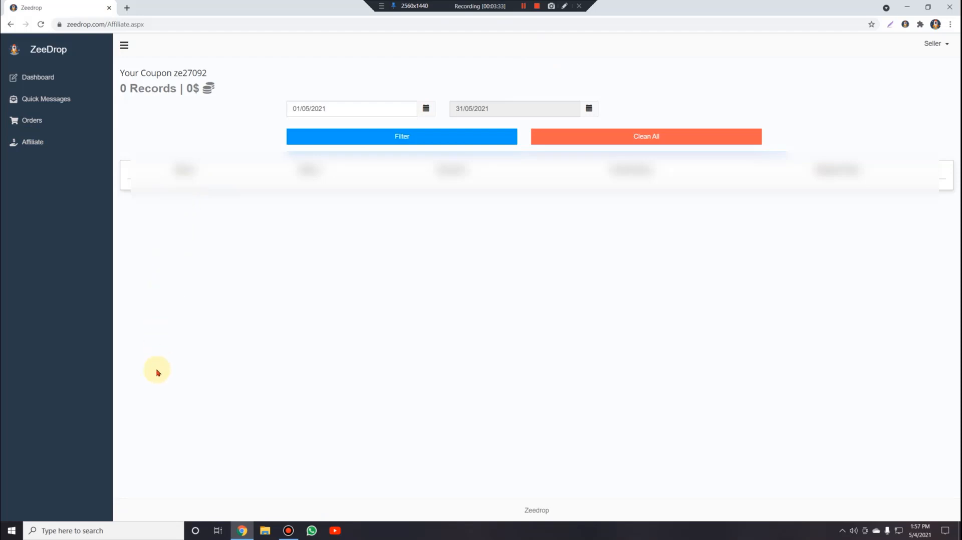
pyautogui.moveTo(150, 490)
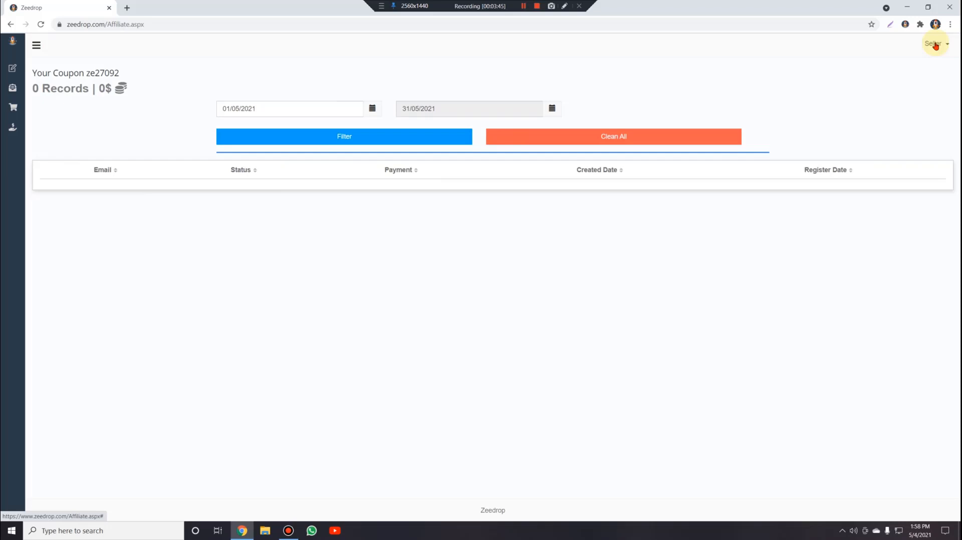
# Choose Profile from the Seller dropdown to reach the password settings
pyautogui.click(933, 43)
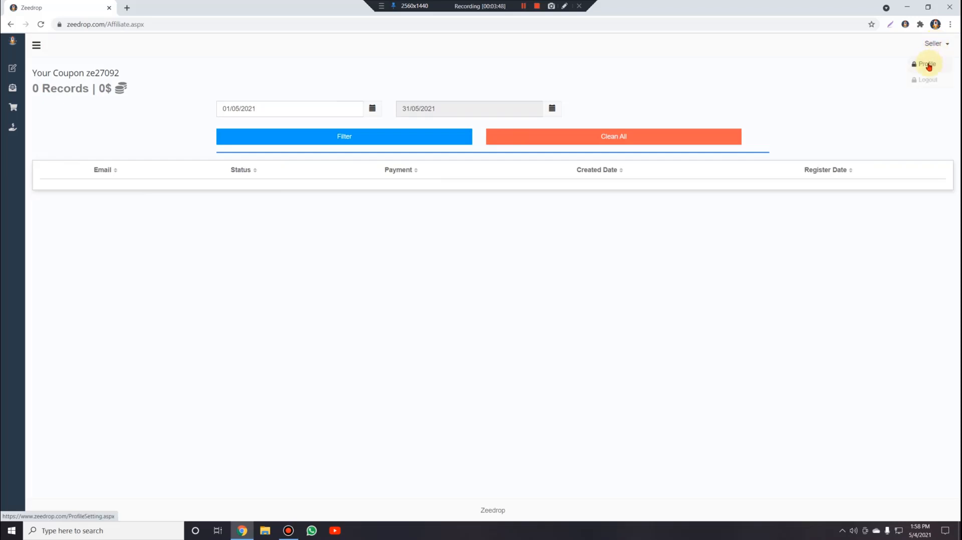
pyautogui.click(927, 63)
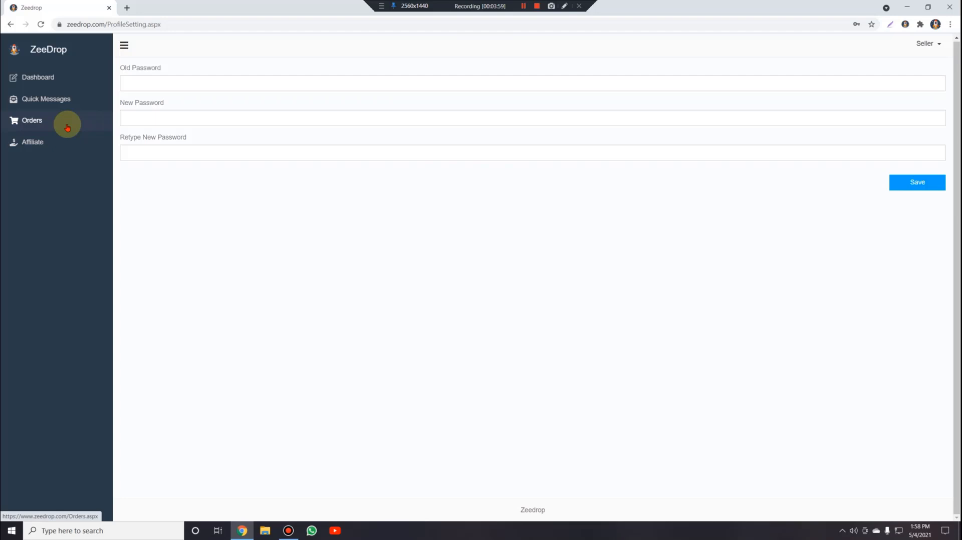
pyautogui.moveTo(103, 25)
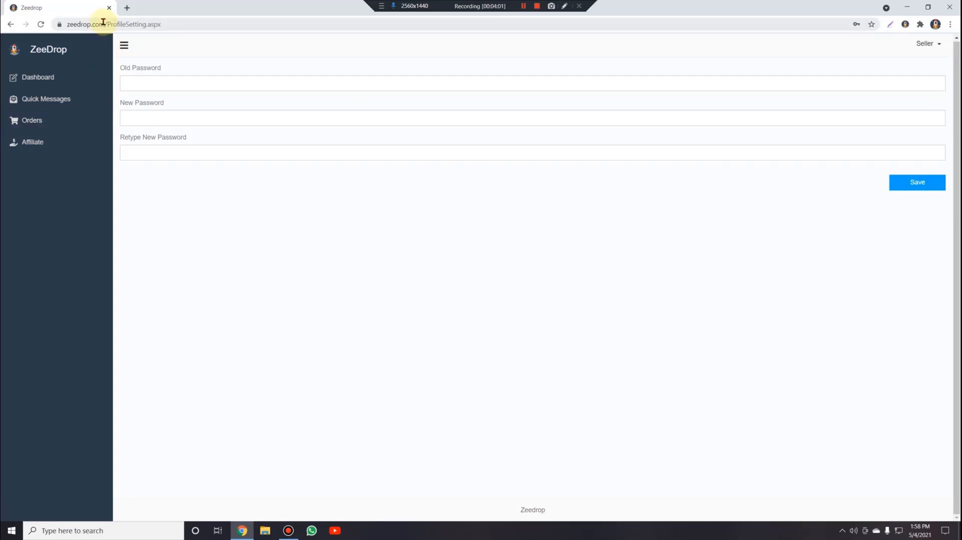
# Search 'zeedrop' from the address bar to find its Web Store listing
pyautogui.click(110, 24)
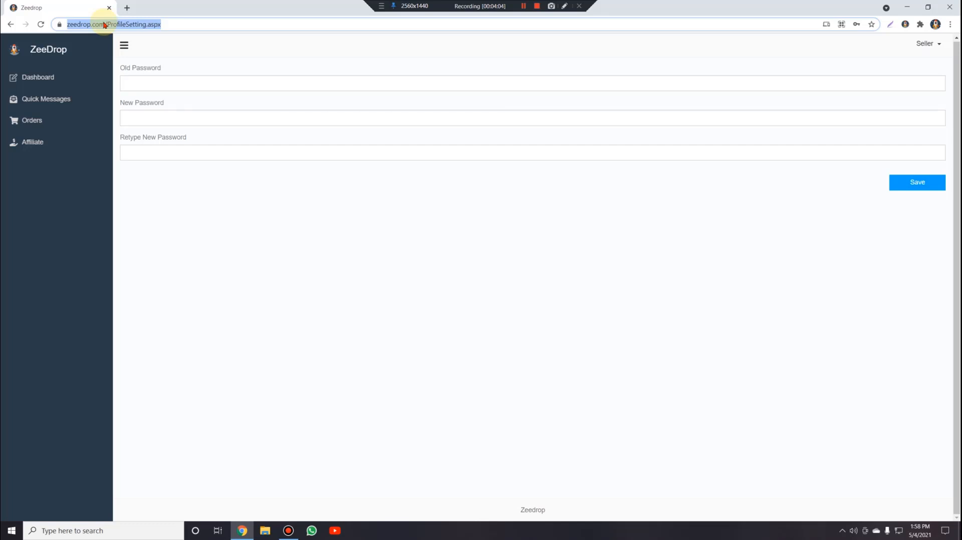
pyautogui.write('zeedrop/kokedonacomdbdeokjgkhhoacmpjhdnb?hl=en&authuser=3')
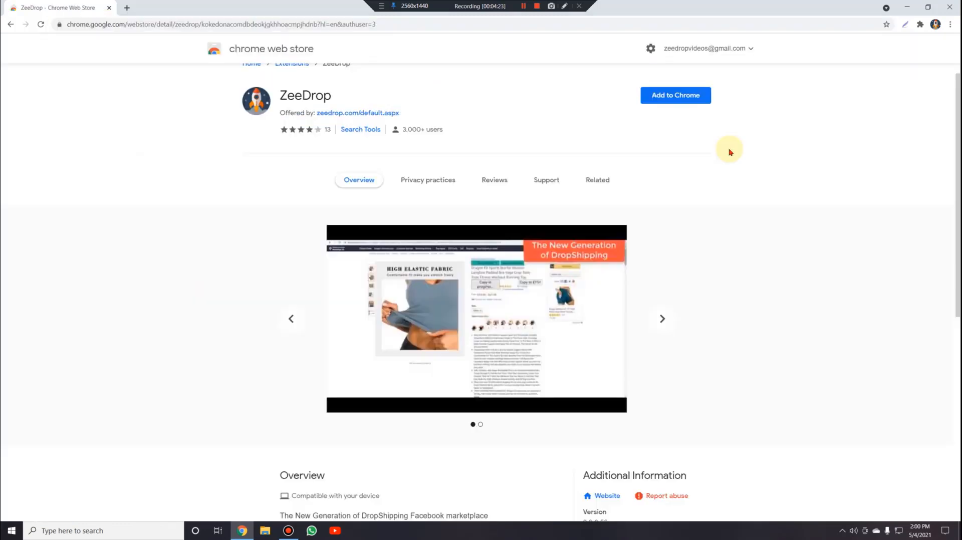
# Add the ZeeDrop extension to Chrome and confirm the installation
pyautogui.click(661, 318)
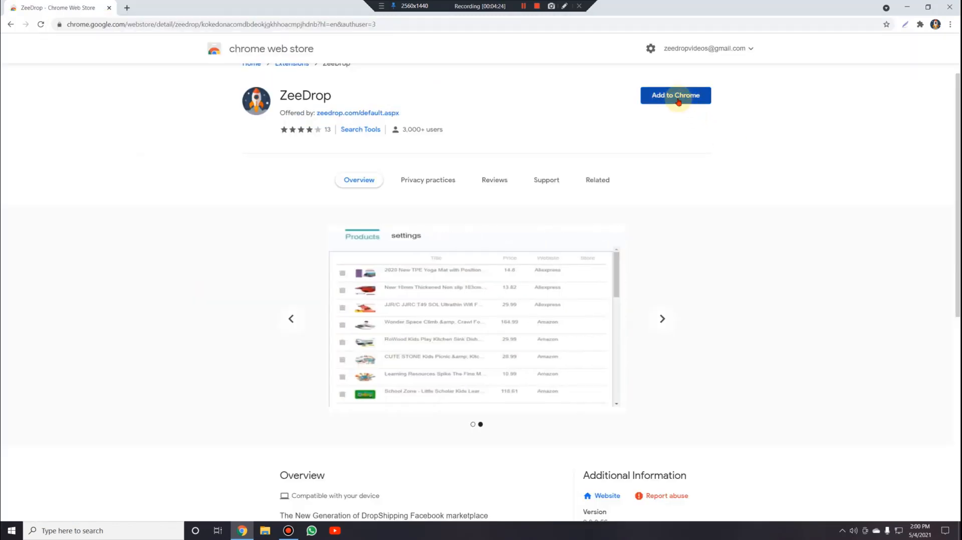
pyautogui.click(675, 96)
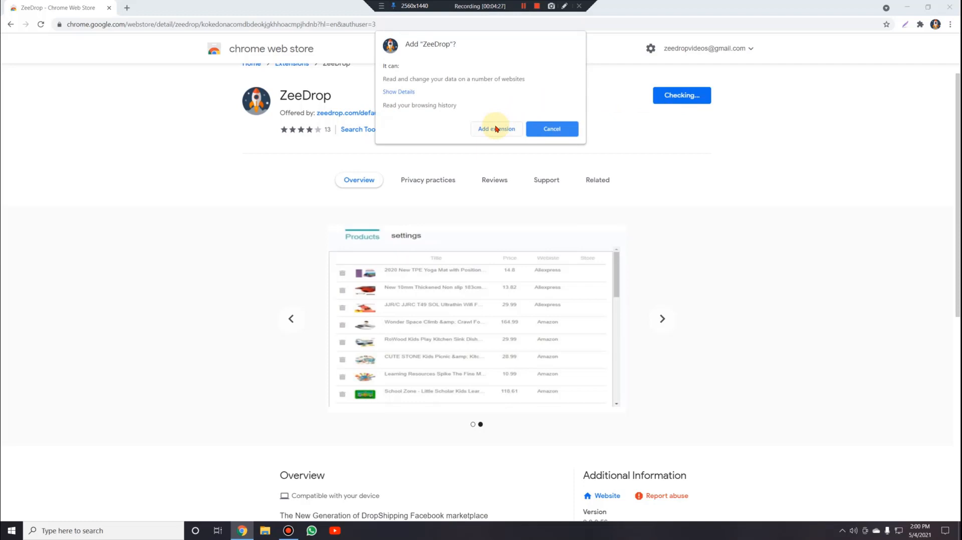
pyautogui.click(495, 129)
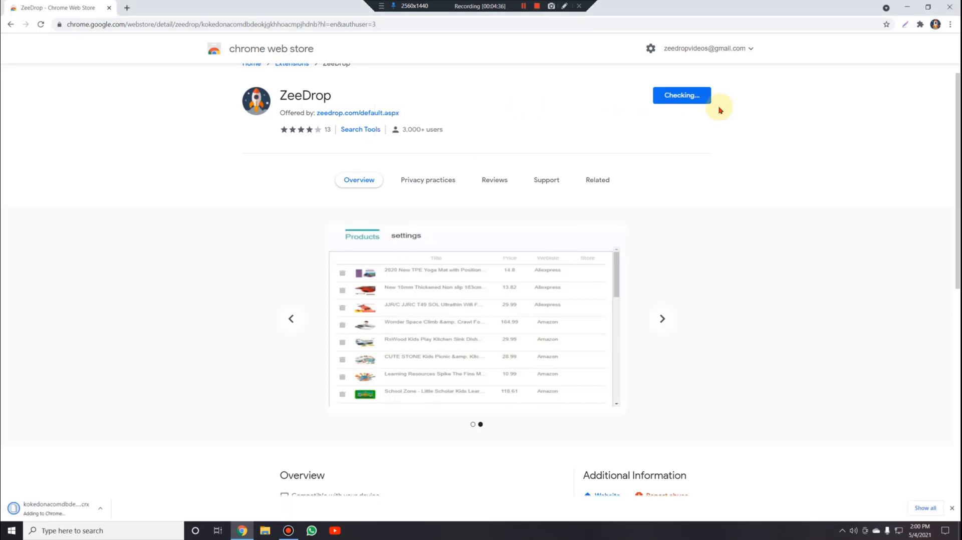
pyautogui.moveTo(919, 64)
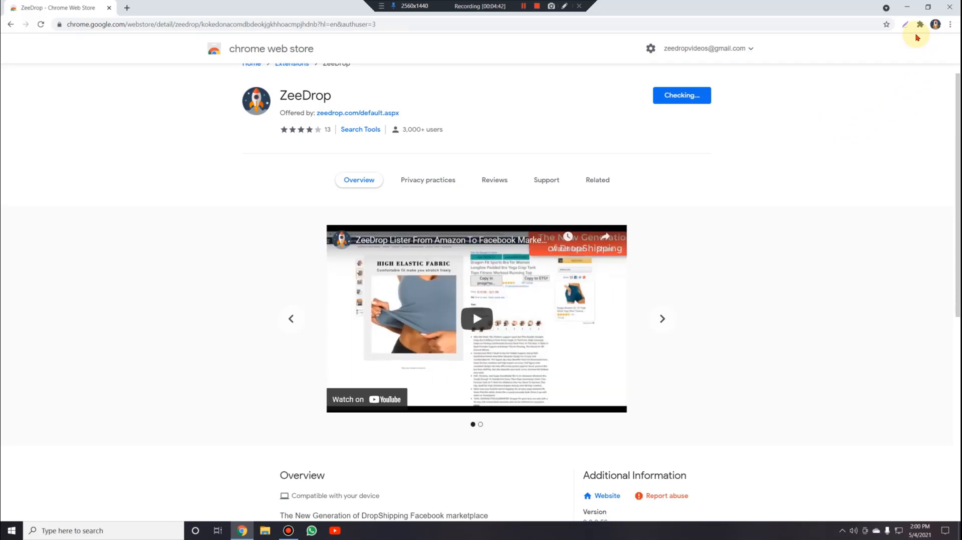
pyautogui.click(681, 95)
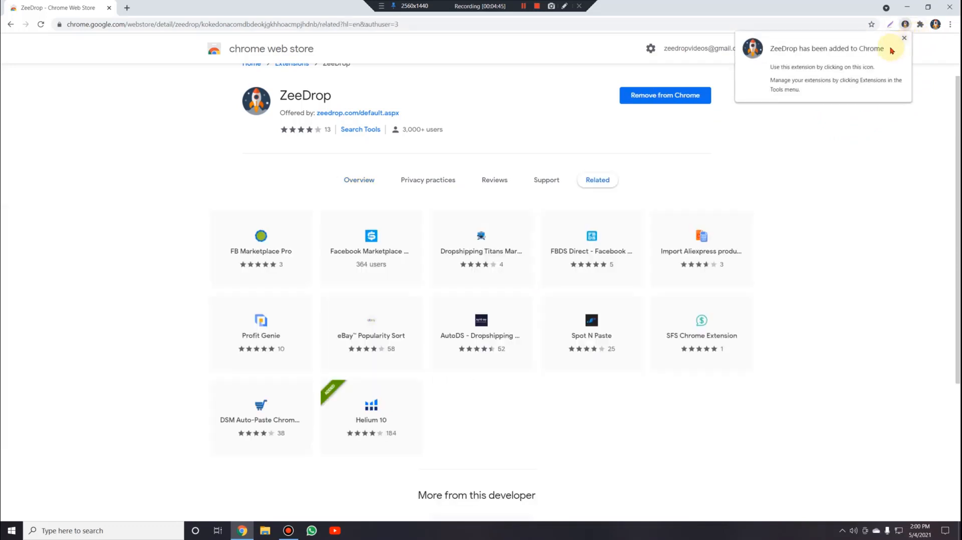
pyautogui.moveTo(886, 63)
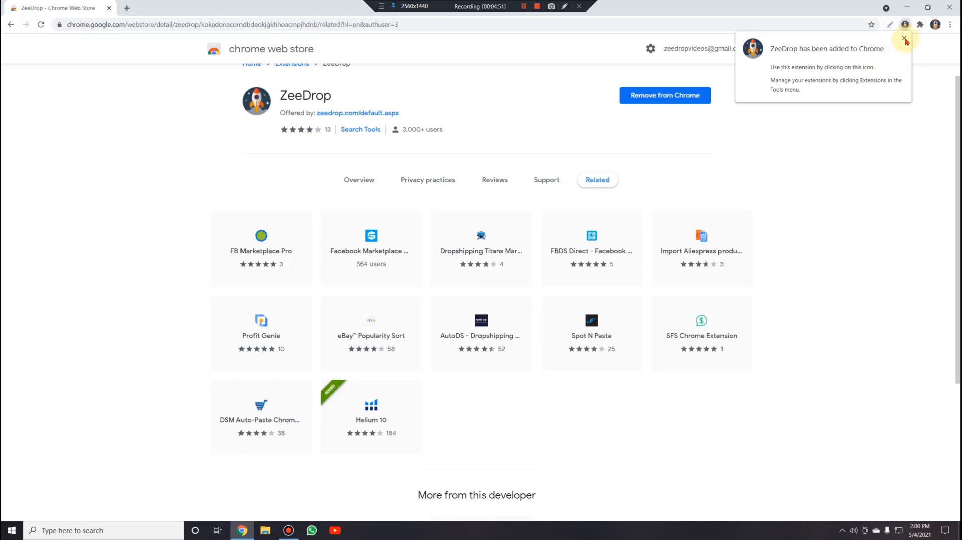
# Dismiss the install bubble and pin ZeeDrop from the Extensions menu
pyautogui.click(904, 40)
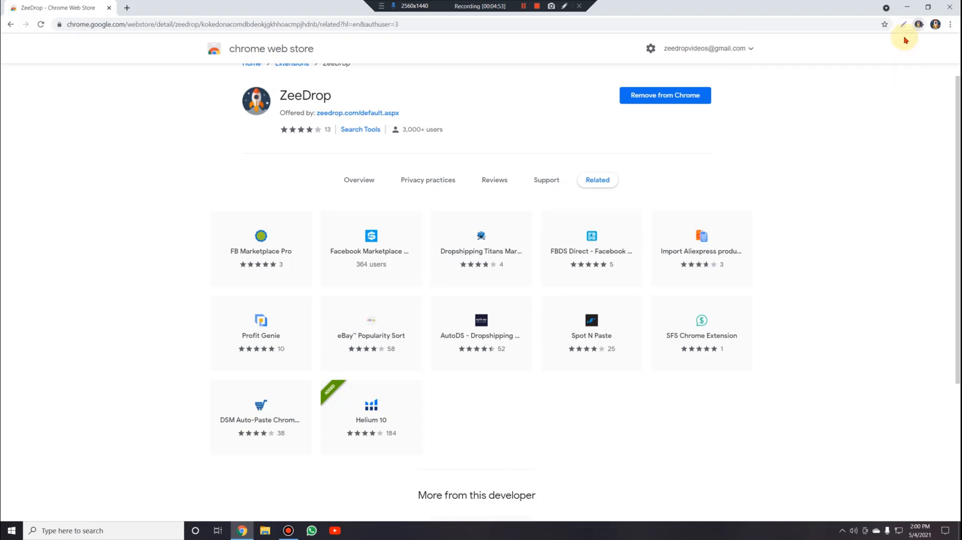
pyautogui.moveTo(919, 24)
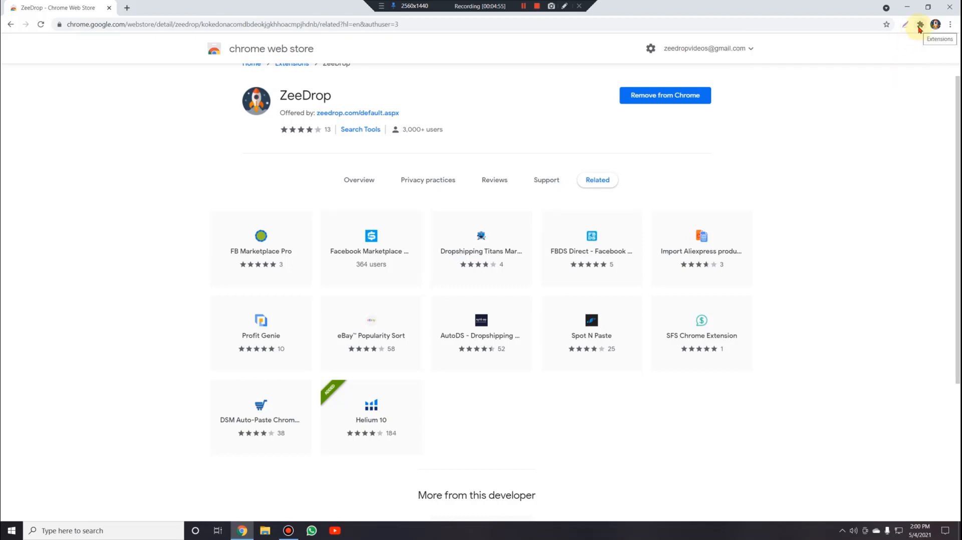
pyautogui.click(919, 25)
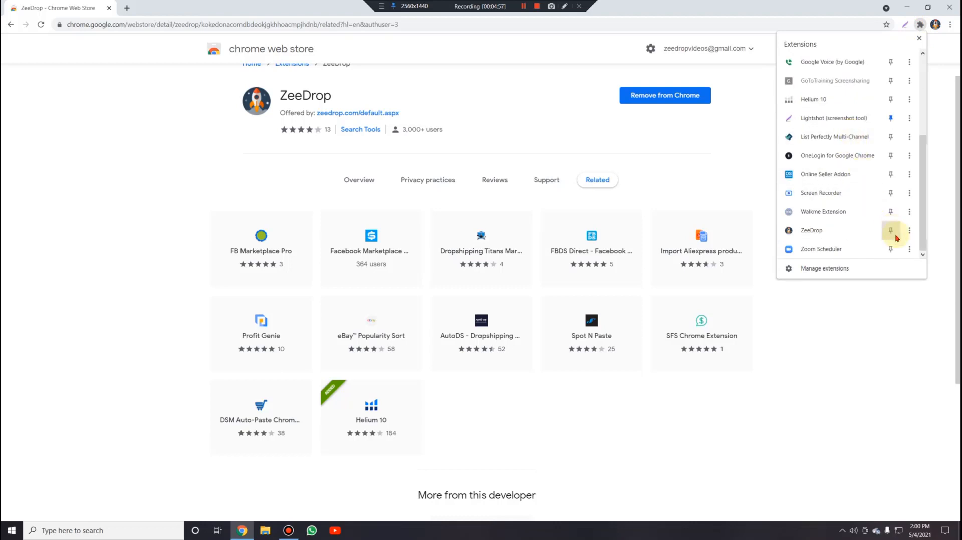
pyautogui.click(904, 25)
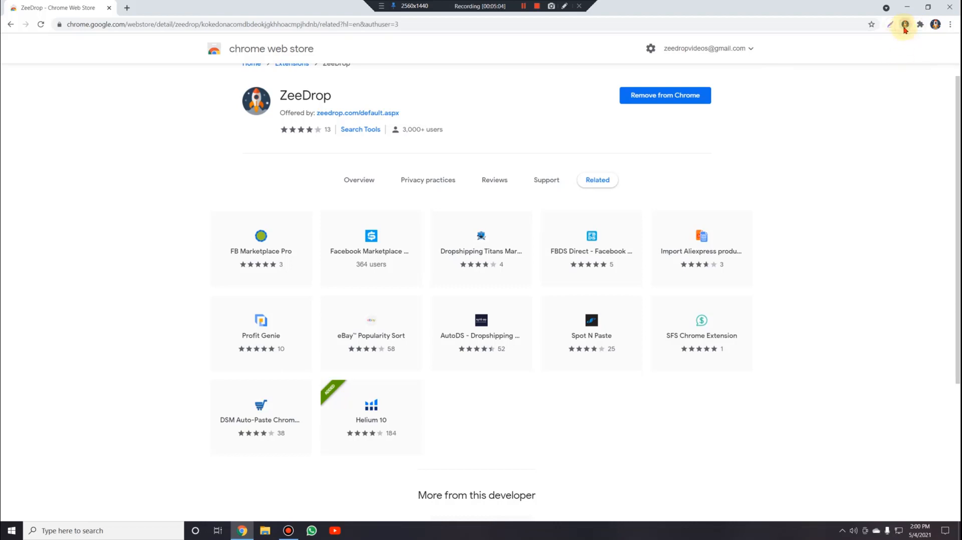
# Log in to the ZeeDrop extension popup with the account email and password
pyautogui.click(904, 25)
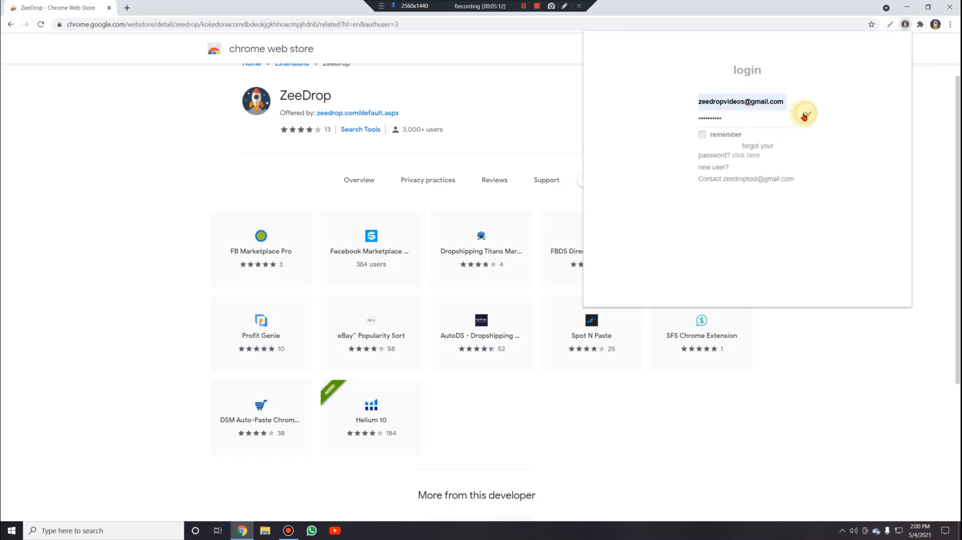
pyautogui.click(803, 114)
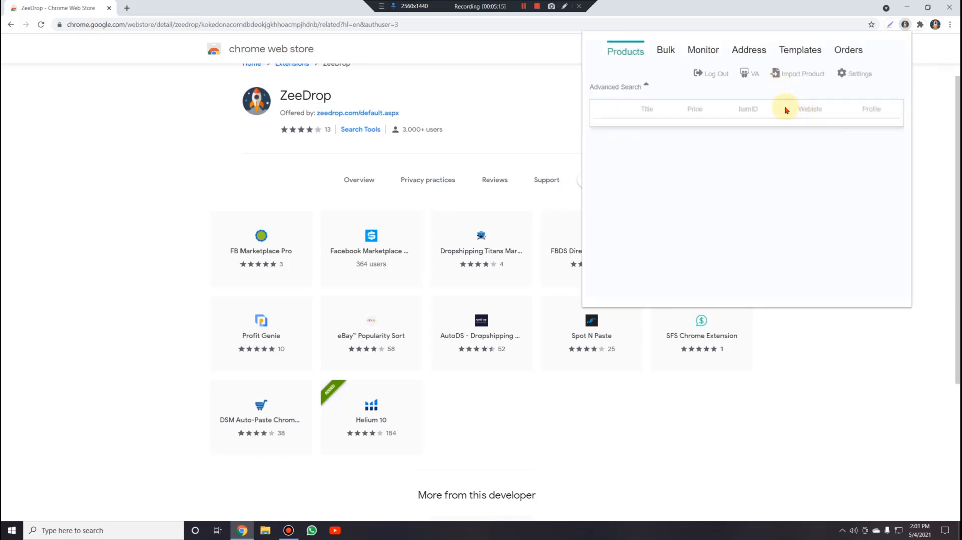
pyautogui.moveTo(782, 240)
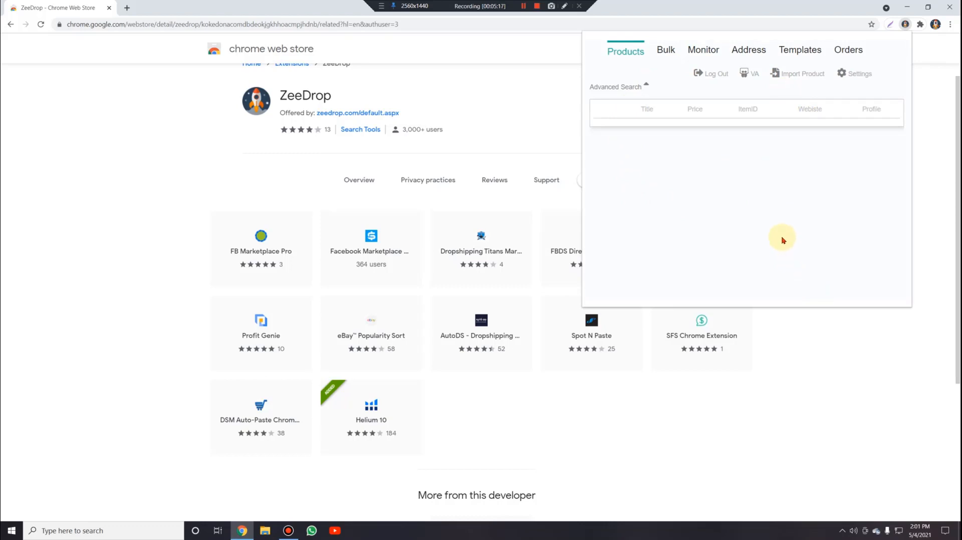
pyautogui.moveTo(716, 208)
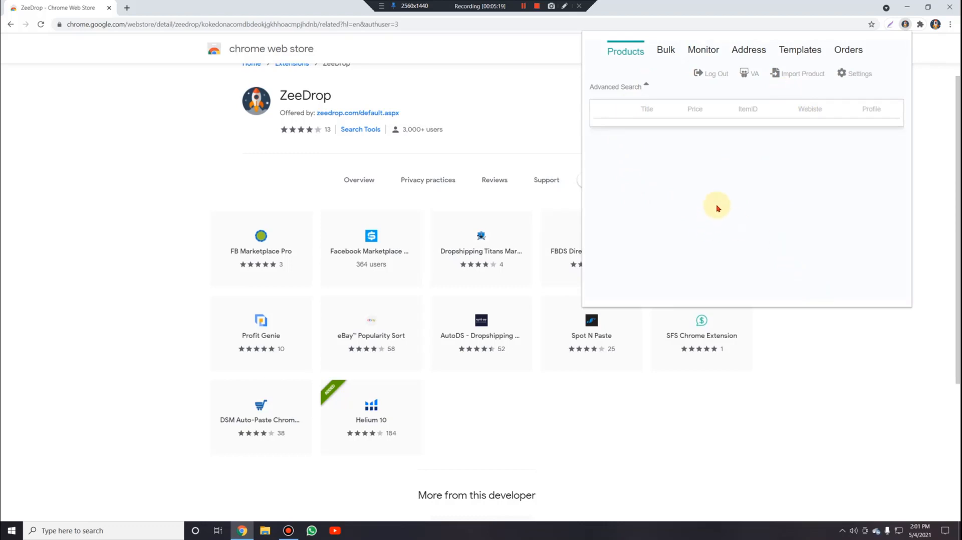
pyautogui.moveTo(615, 269)
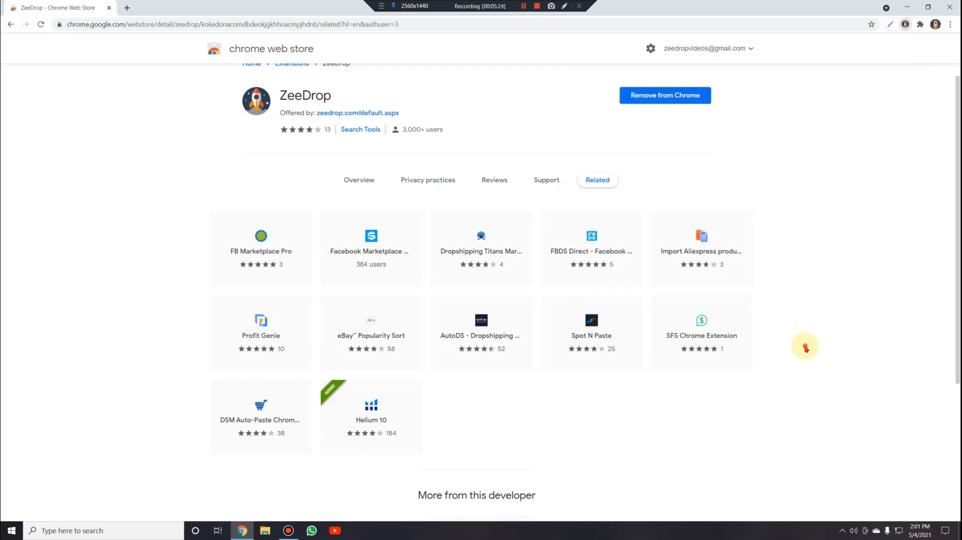
pyautogui.moveTo(904, 27)
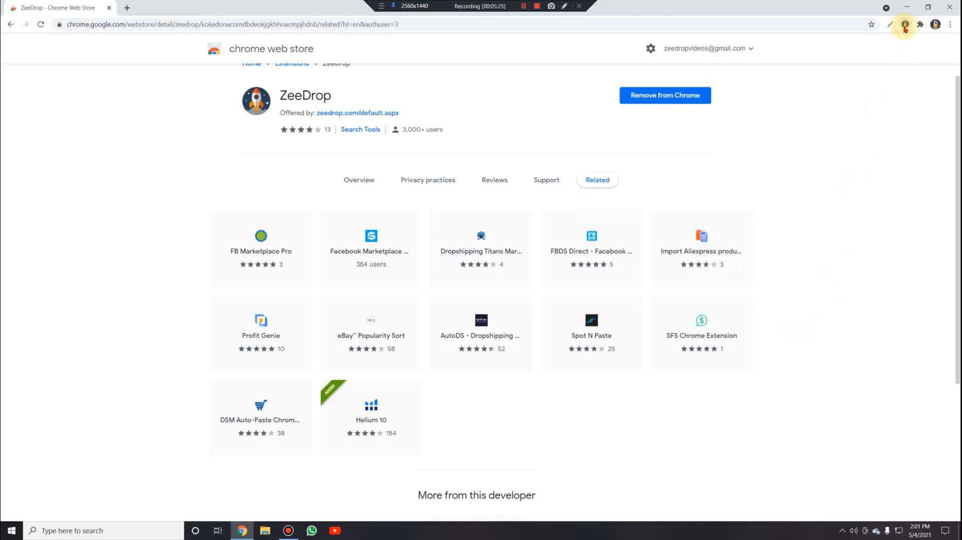
# Reopen the ZeeDrop extension from the toolbar to show its Products tab
pyautogui.click(903, 24)
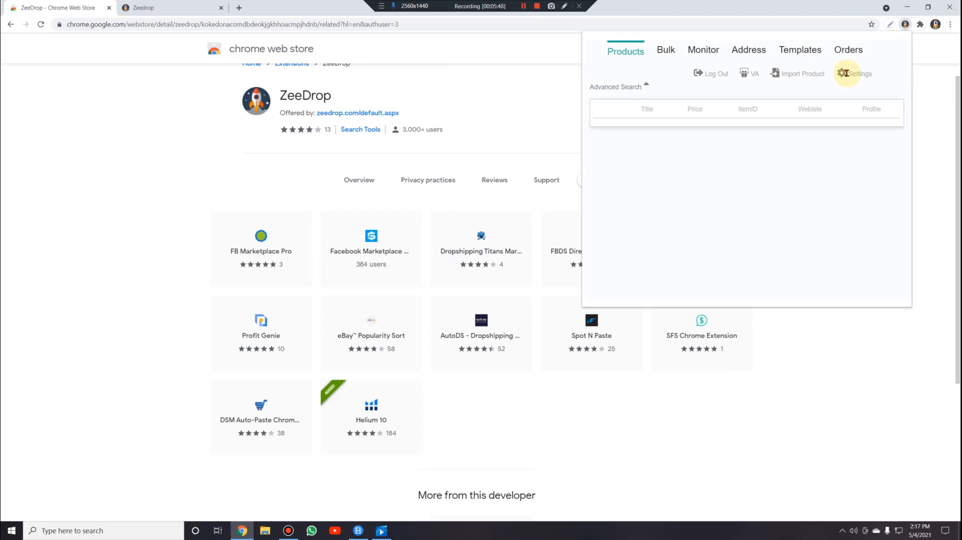
pyautogui.moveTo(767, 39)
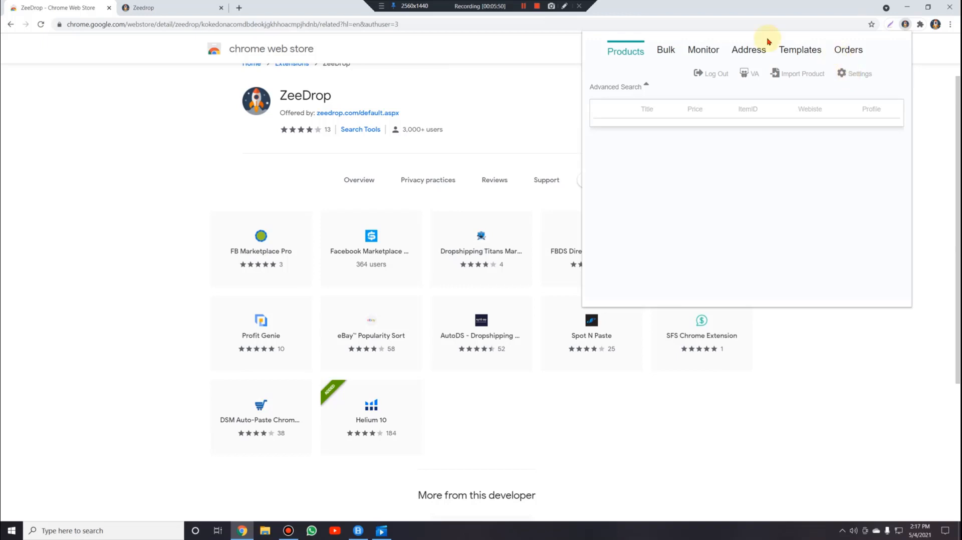
pyautogui.moveTo(623, 183)
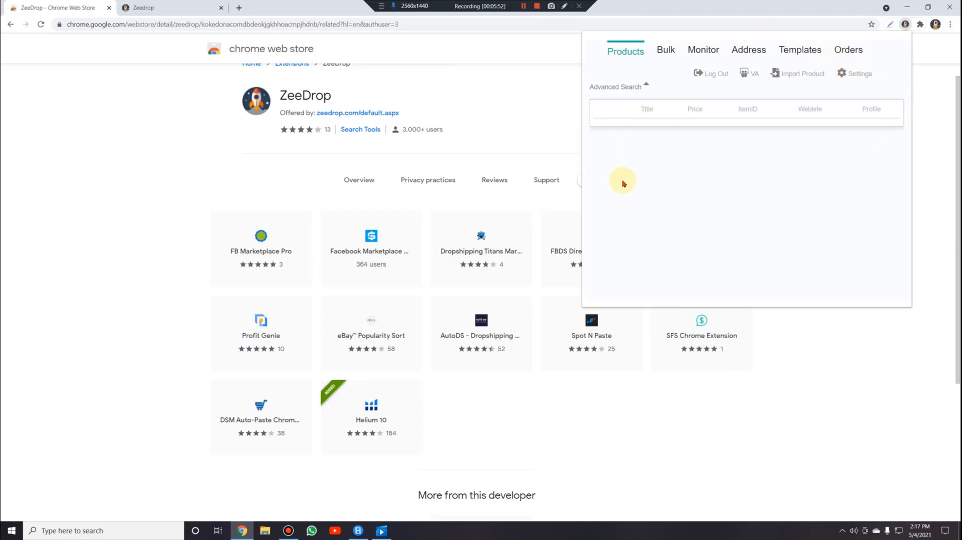
pyautogui.moveTo(609, 185)
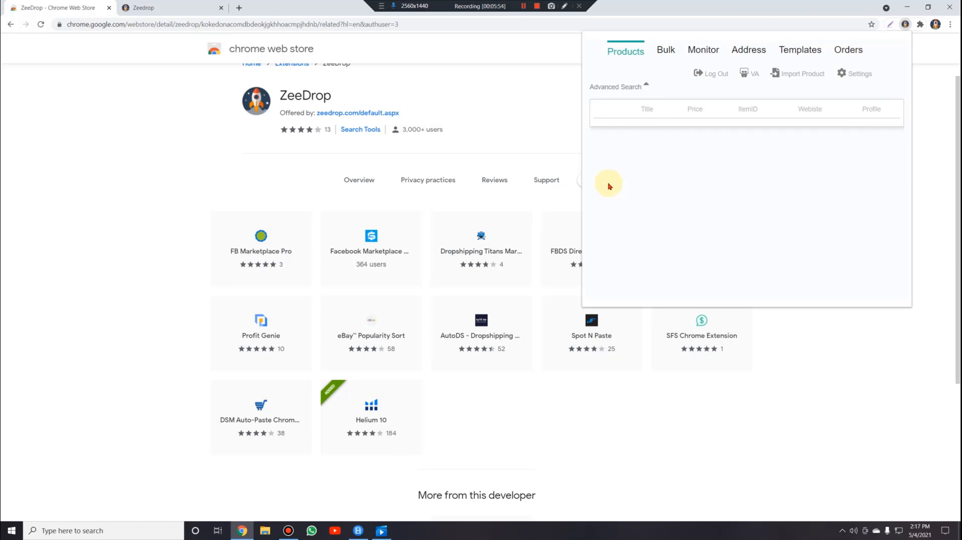
pyautogui.moveTo(754, 66)
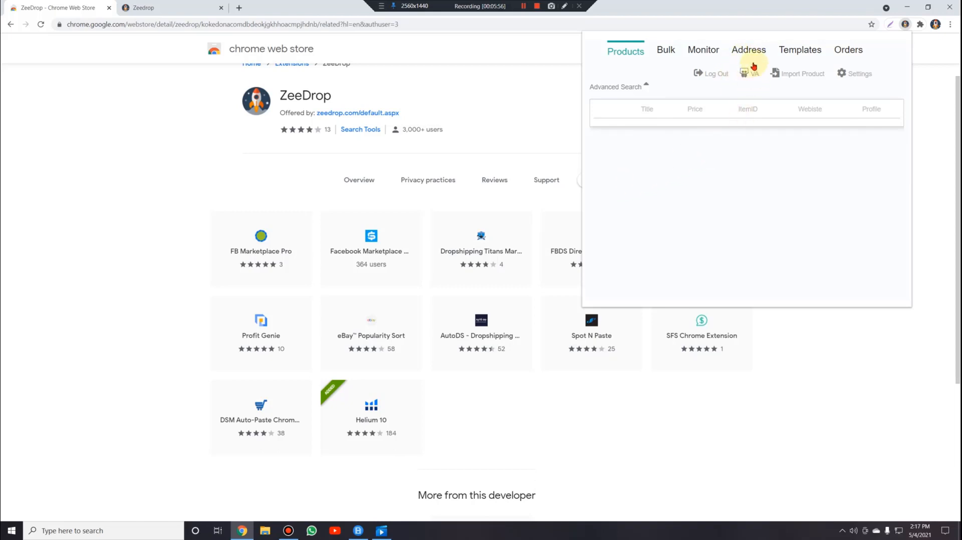
pyautogui.moveTo(849, 74)
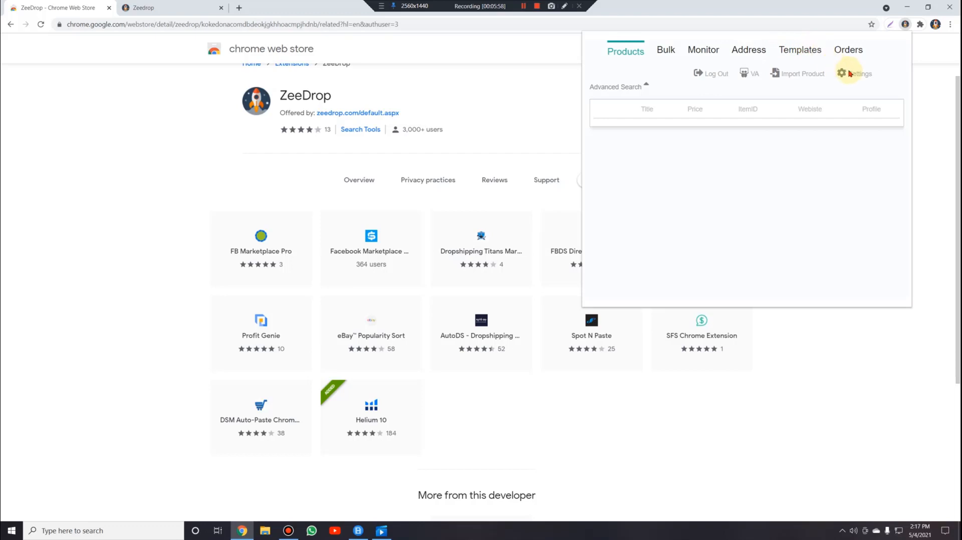
pyautogui.moveTo(792, 239)
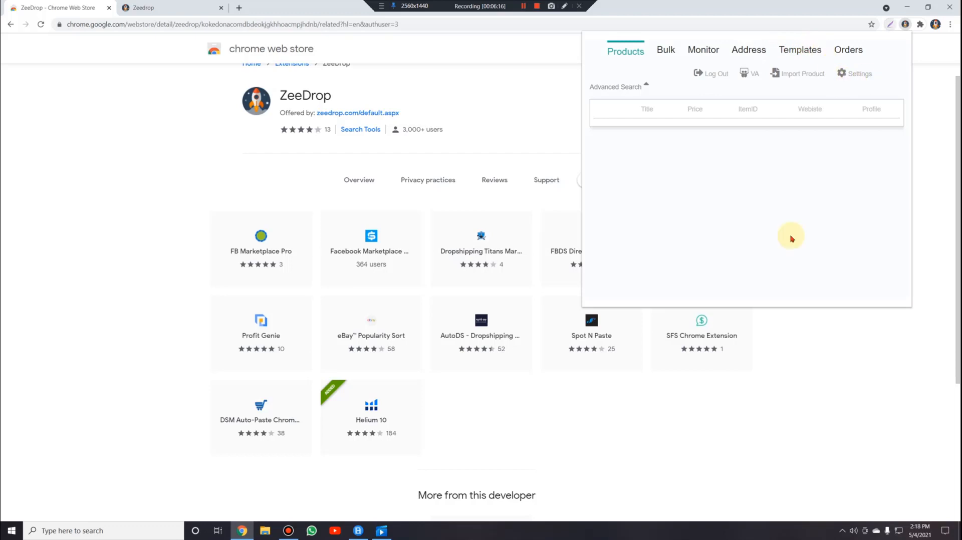